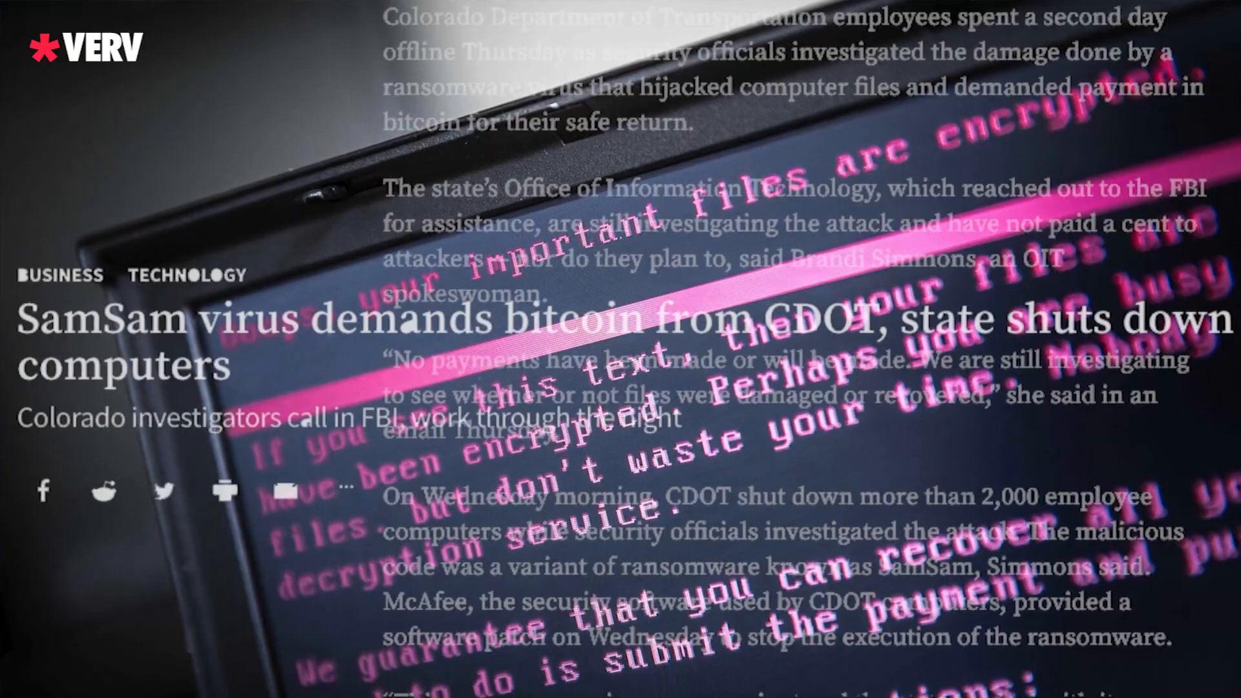
{"action": "scroll", "scroll_direction": "down", "scroll_amount": 3}
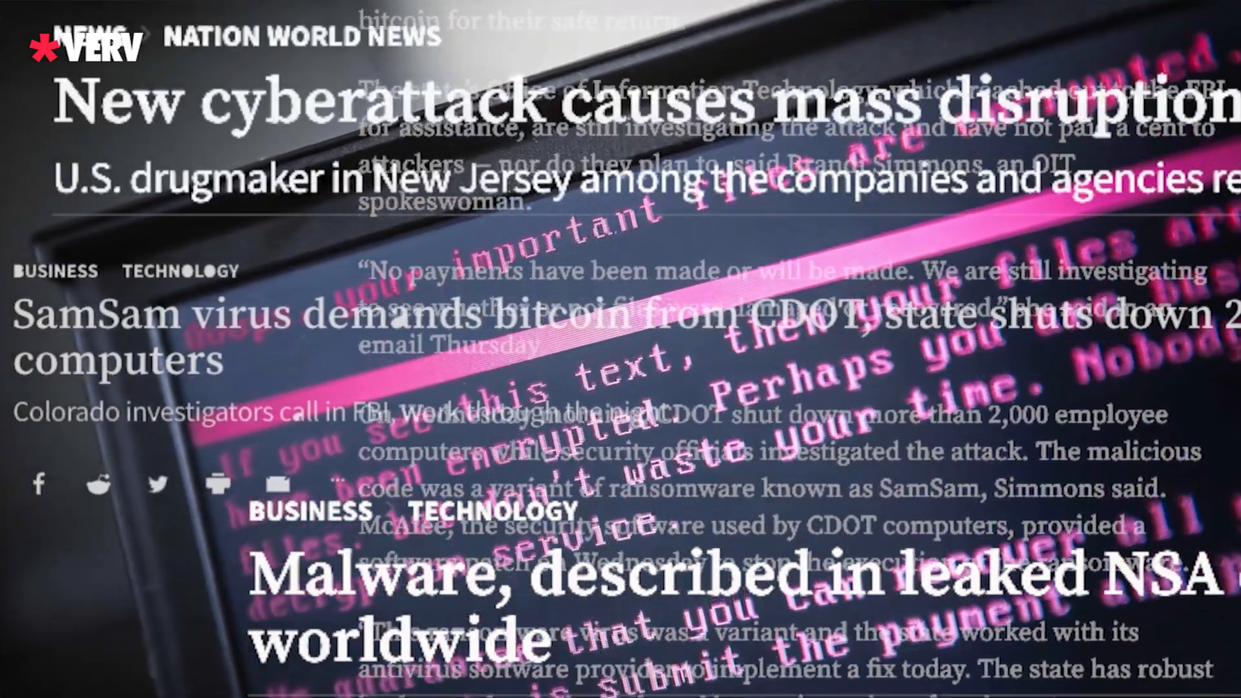